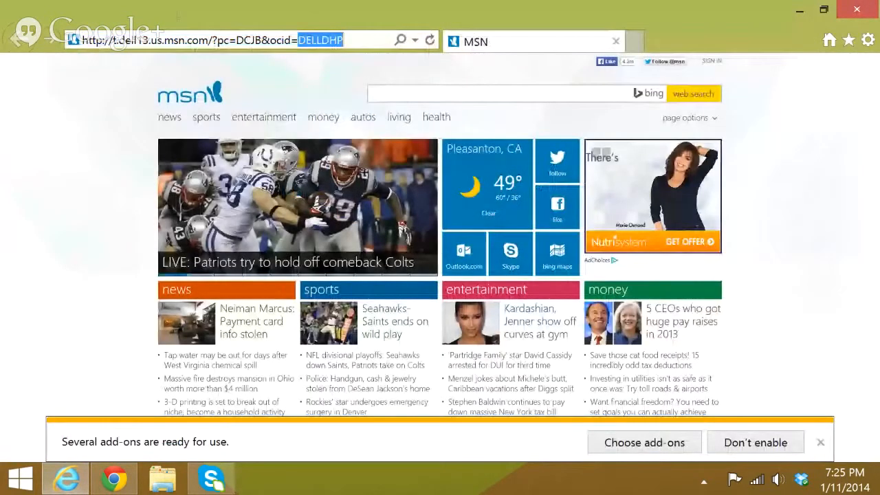
# Step: Enter eclipse.org in the Internet Explorer address bar
pyautogui.write('eclipse')
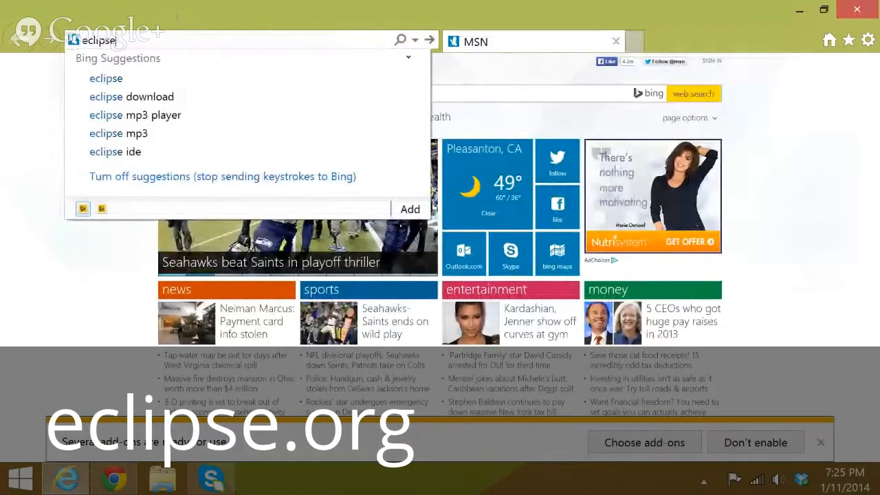
pyautogui.write('.org/downloads/download.php?file=/technol')
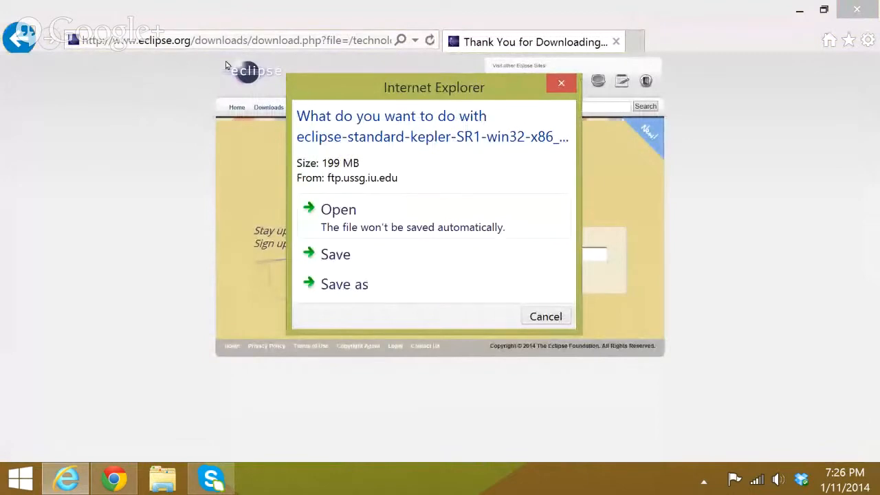
# Step: Open the downloaded Eclipse Kepler SR1 zip directly from the download prompt
pyautogui.click(336, 254)
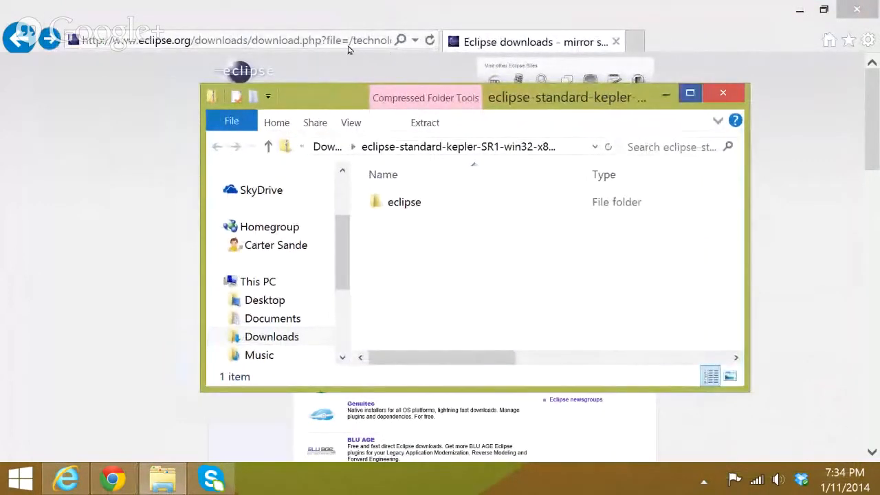
# Step: Extract all files from the Eclipse archive into the suggested Downloads folder
pyautogui.click(689, 92)
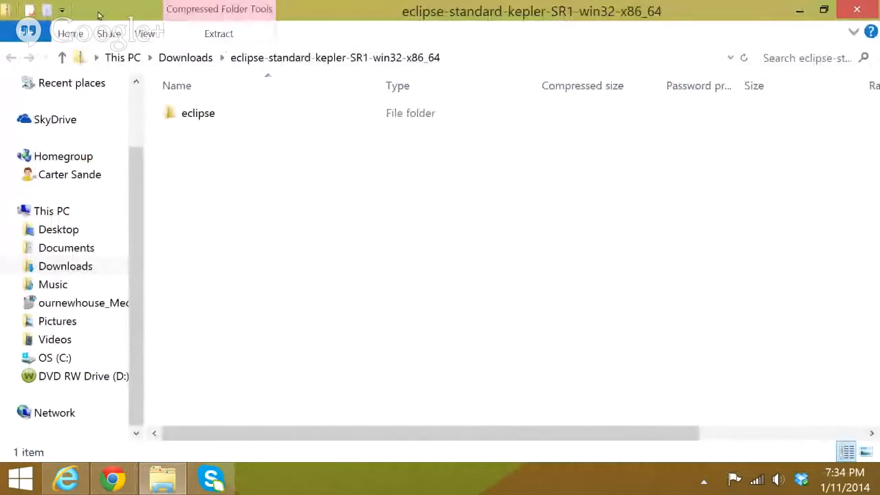
pyautogui.click(218, 33)
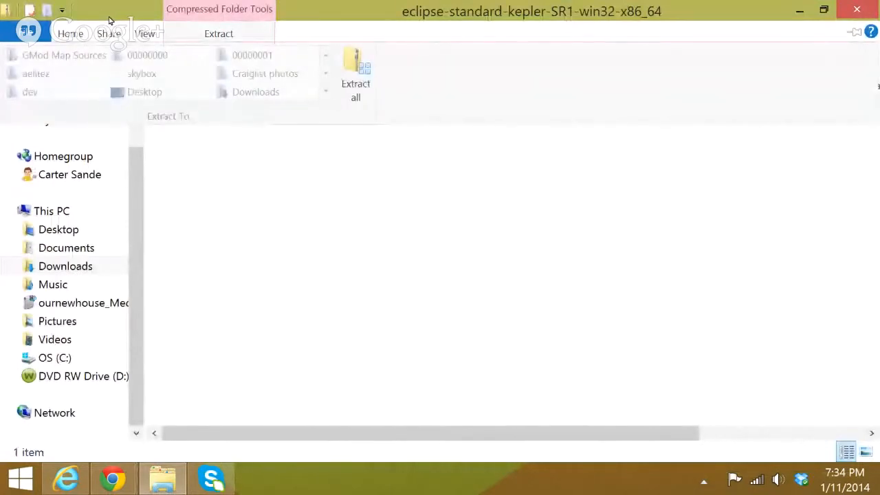
pyautogui.click(355, 72)
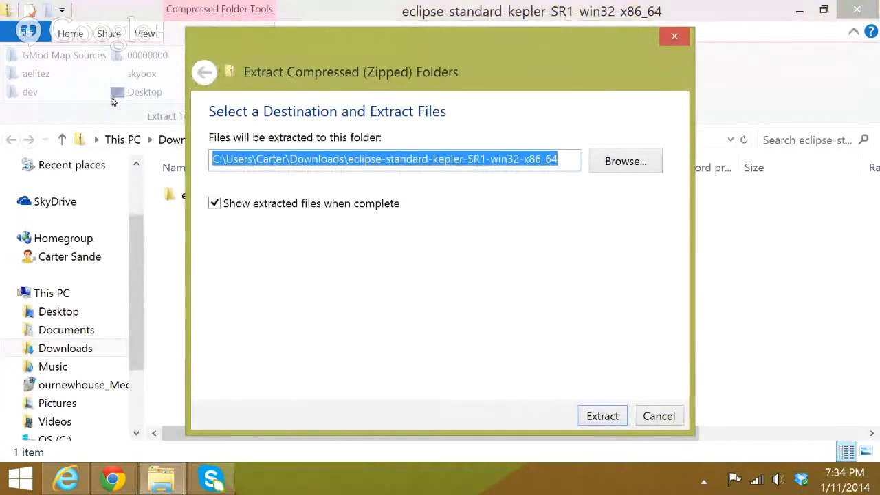
pyautogui.moveTo(304, 208)
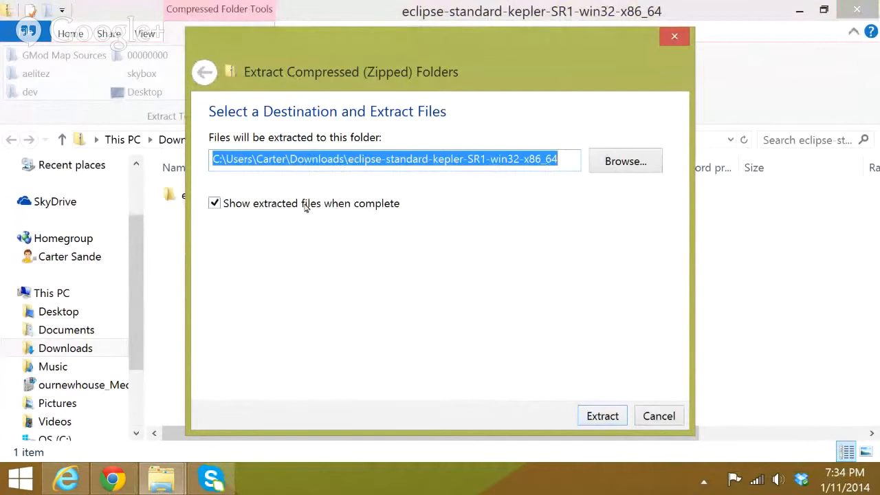
pyautogui.click(601, 416)
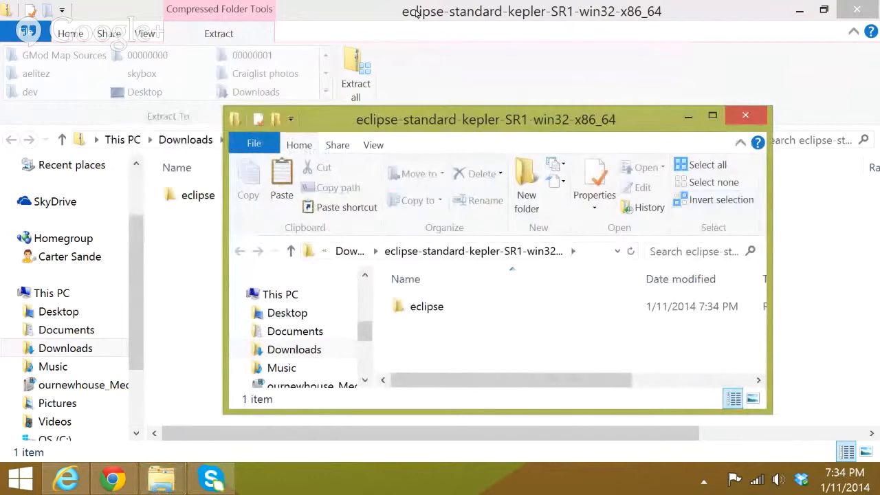
# Step: Open the extracted eclipse folder and launch the eclipse application
pyautogui.click(712, 114)
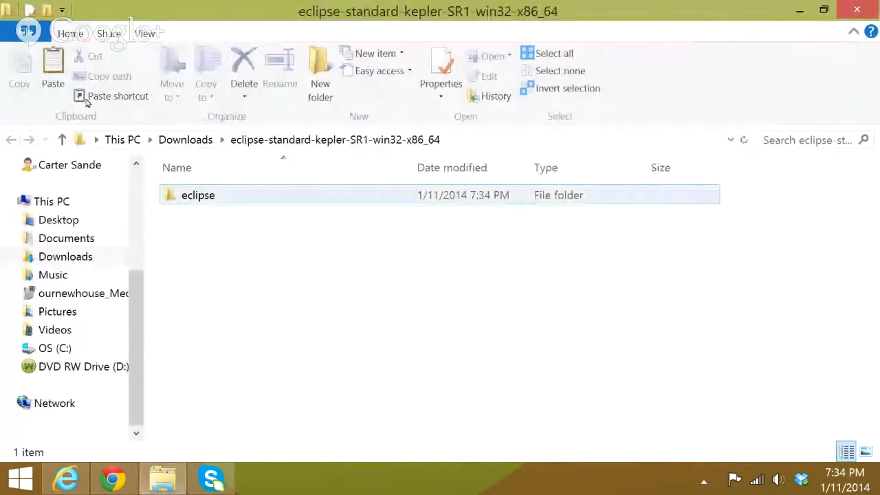
pyautogui.doubleClick(197, 195)
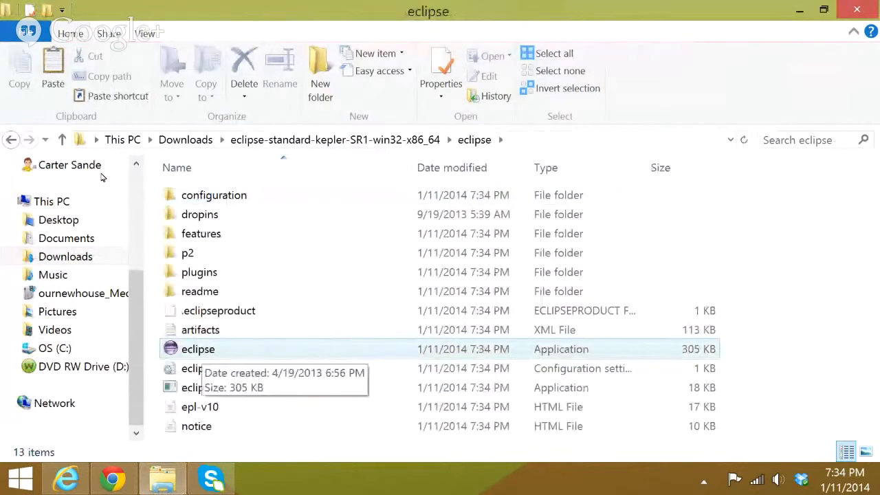
pyautogui.click(198, 348)
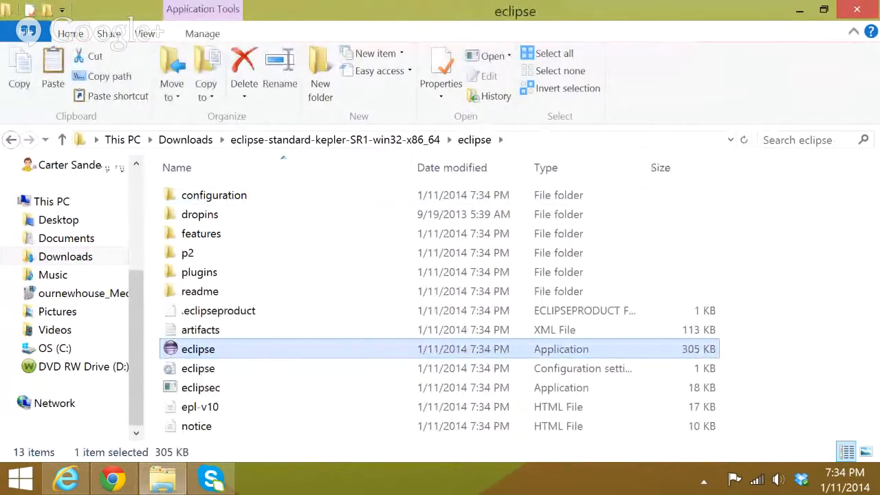
pyautogui.doubleClick(197, 349)
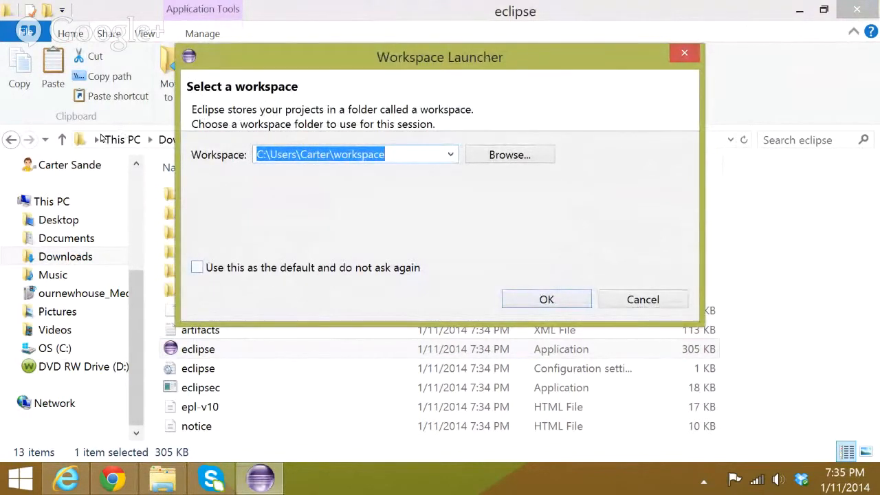
# Step: Accept the suggested workspace as the default, with 'do not ask again' ticked
pyautogui.click(197, 267)
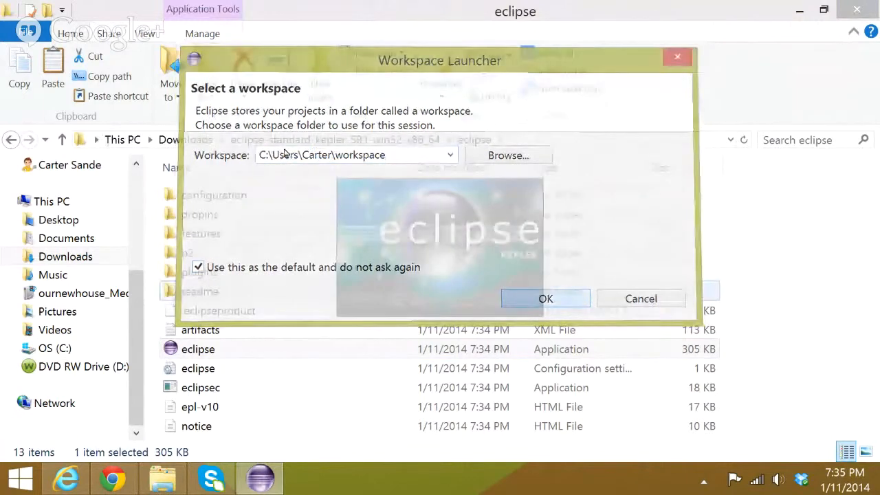
pyautogui.click(545, 298)
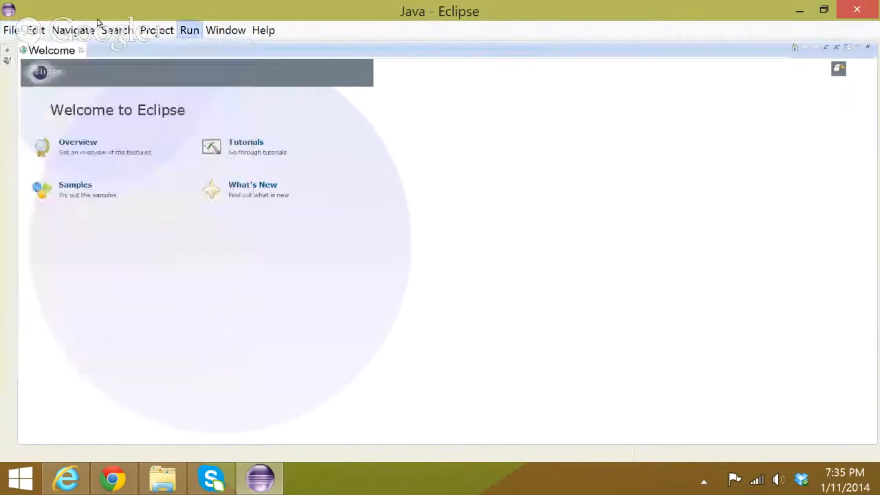
# Step: Create a Java project named HelloWorldExample using the default build settings
pyautogui.click(10, 30)
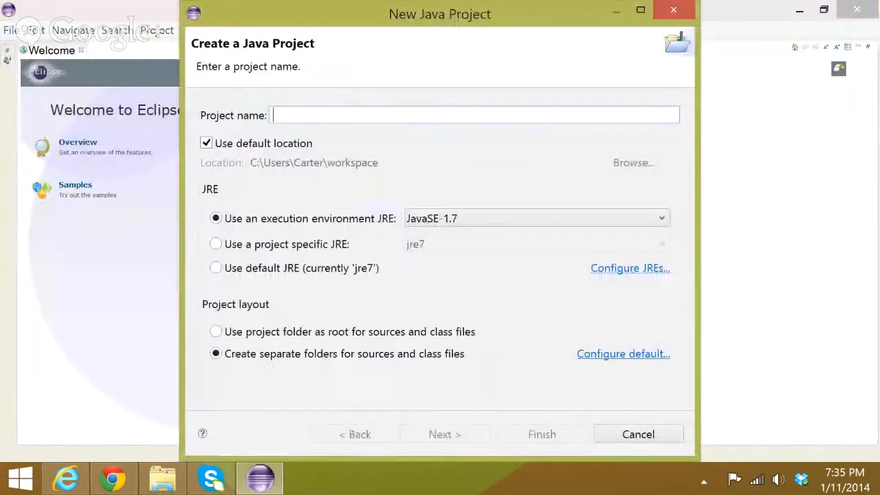
pyautogui.write('hell')
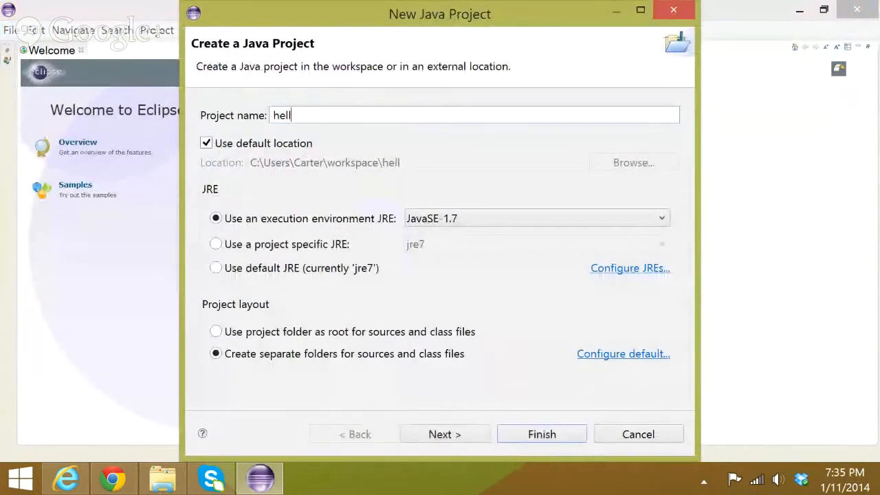
pyautogui.write('HelloW')
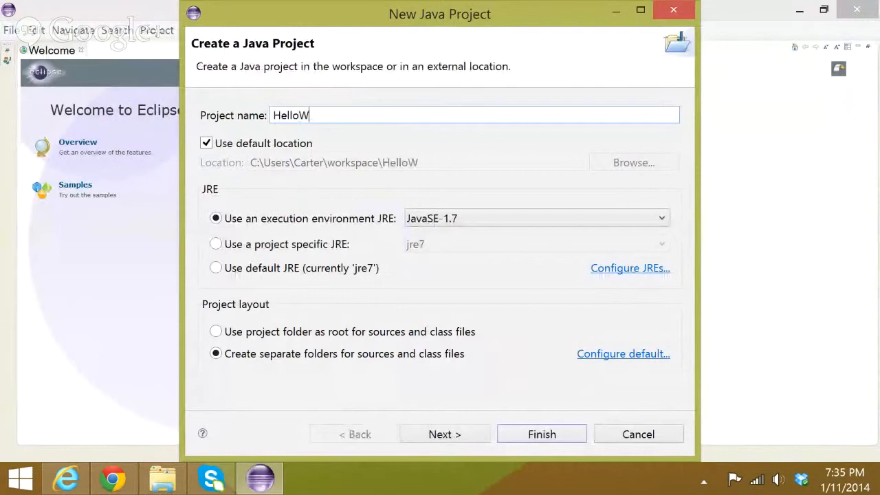
pyautogui.write('orldExample')
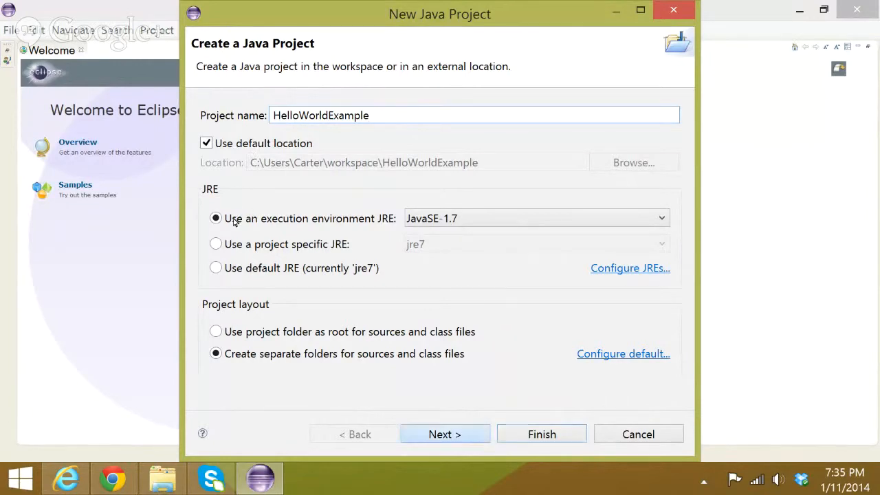
pyautogui.click(444, 434)
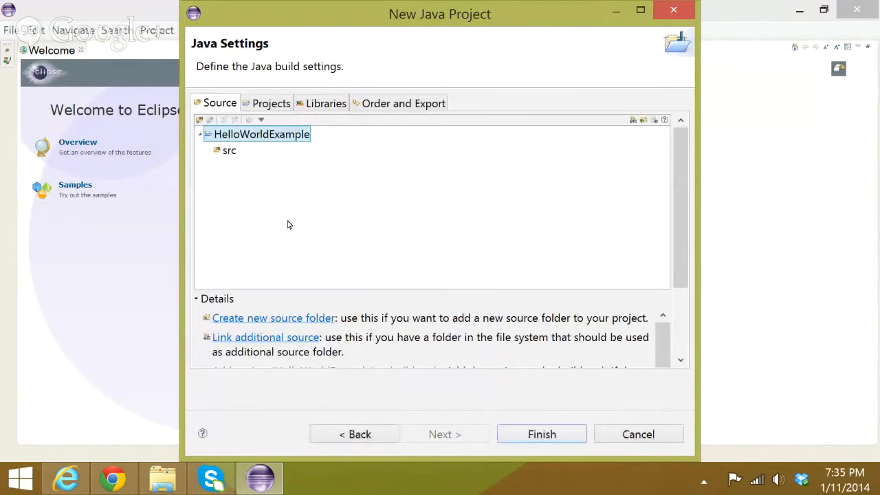
pyautogui.click(541, 433)
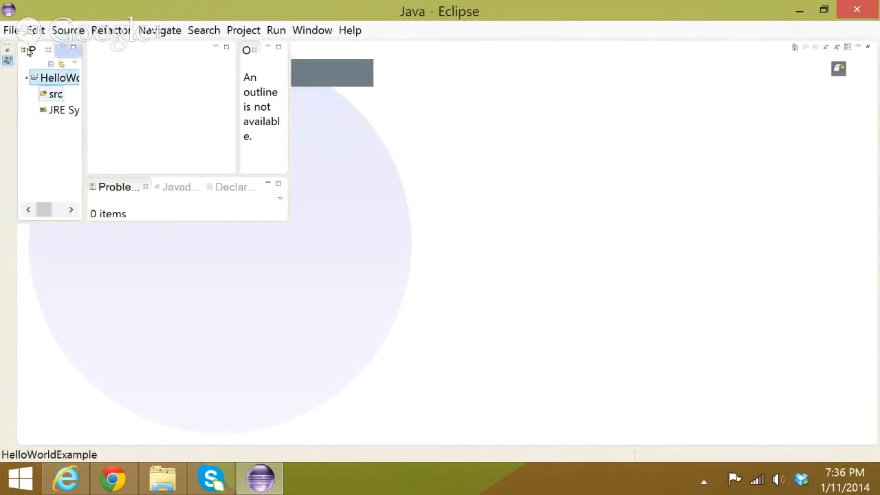
# Step: Add a HelloWorldExample class to src with a public static void main stub
pyautogui.rightClick(60, 77)
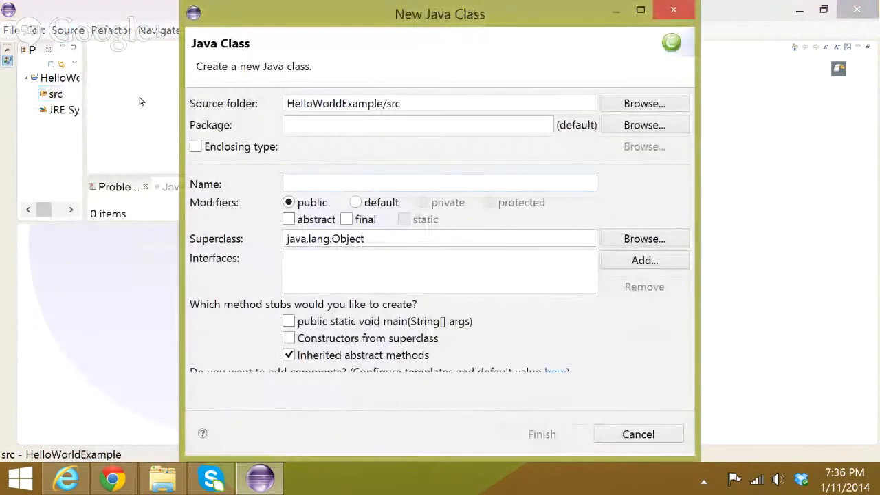
pyautogui.write('H')
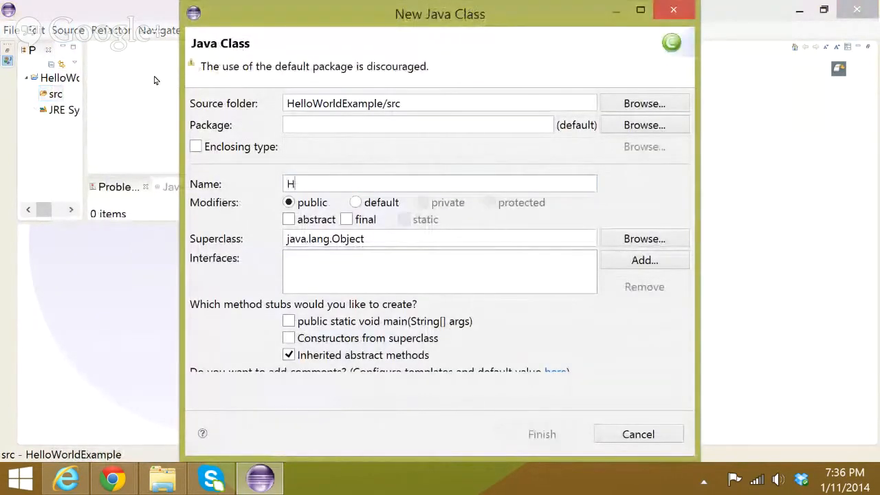
pyautogui.write('elloWorldExa')
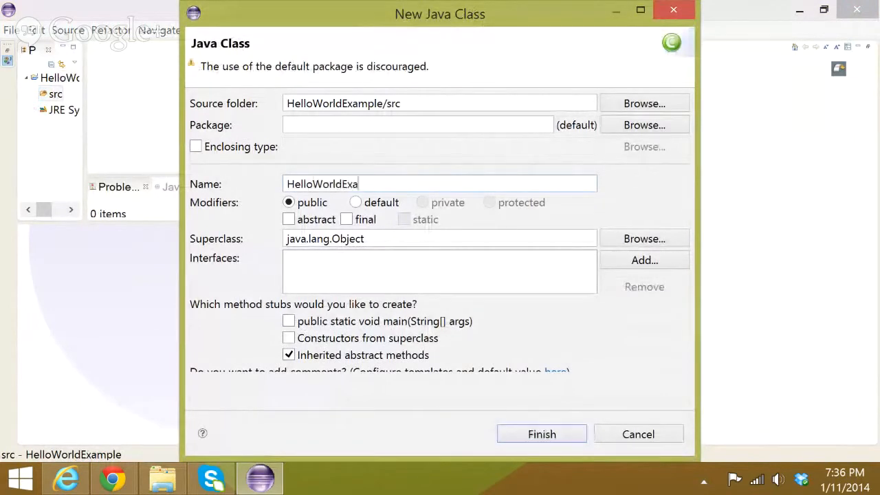
pyautogui.write('mple')
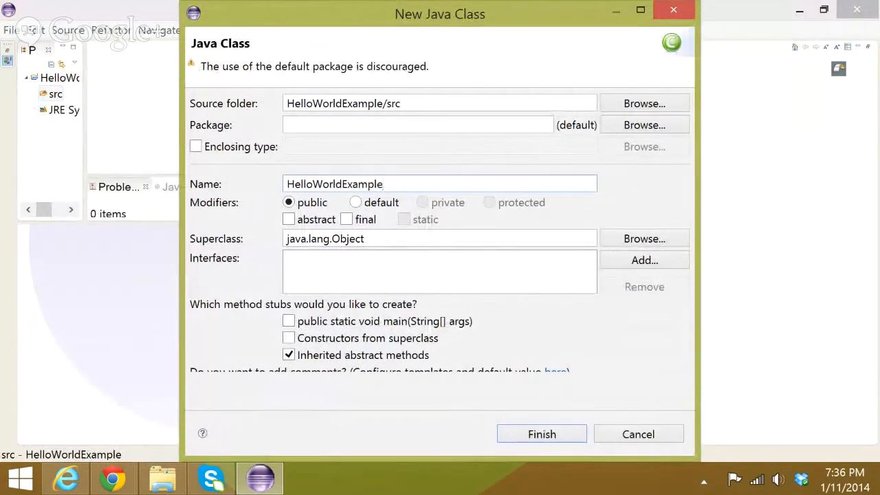
pyautogui.click(288, 321)
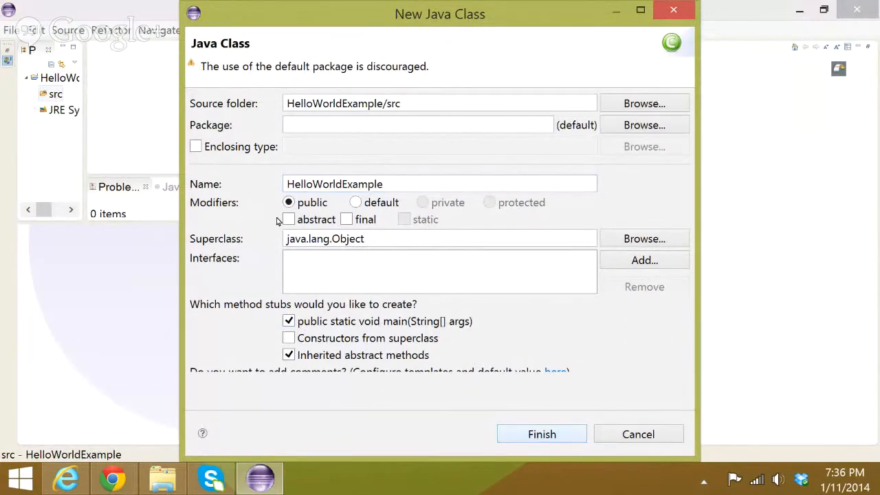
pyautogui.click(540, 434)
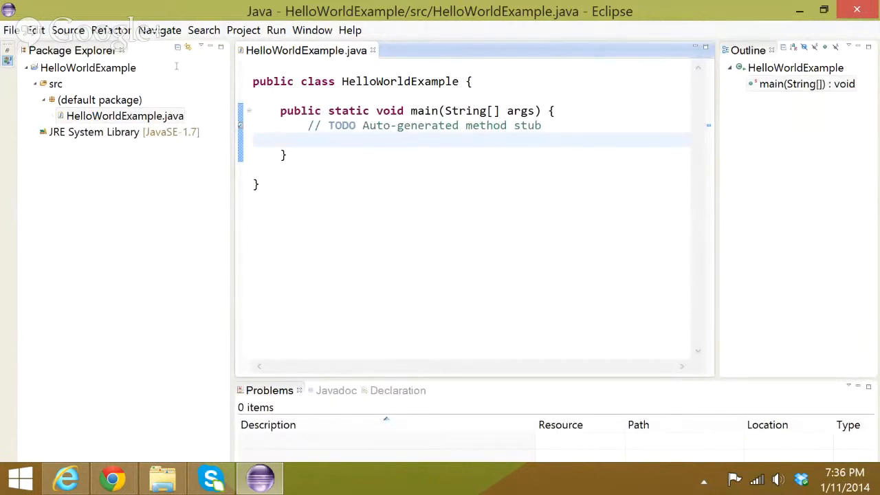
# Step: Replace the TODO comment with System.out.println("Hello World!"); and open the Run menu
pyautogui.tripleClick(412, 125)
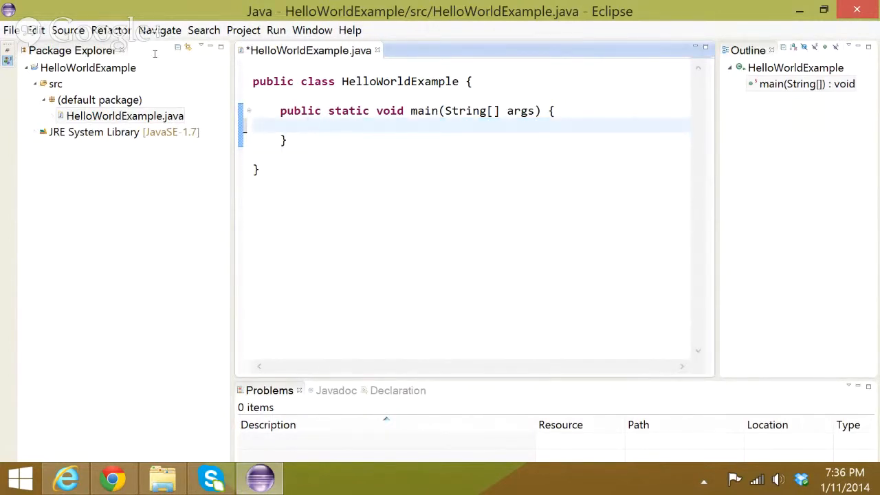
pyautogui.write('System')
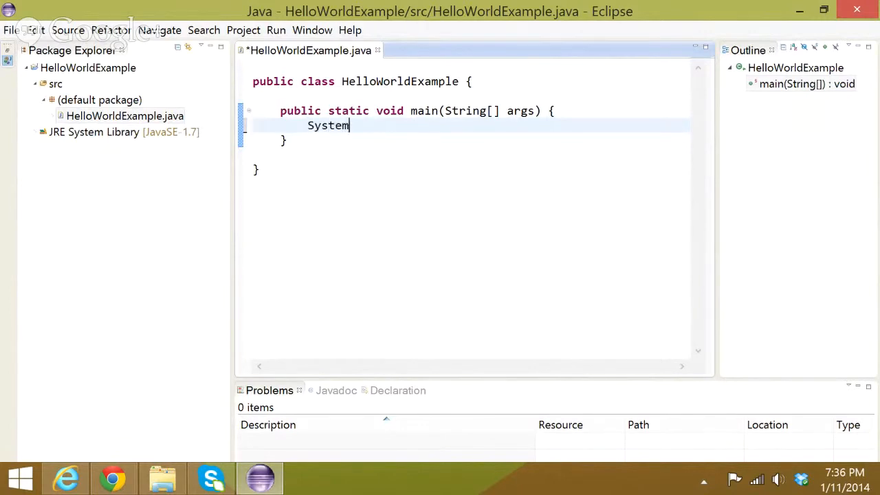
pyautogui.write('.out.println')
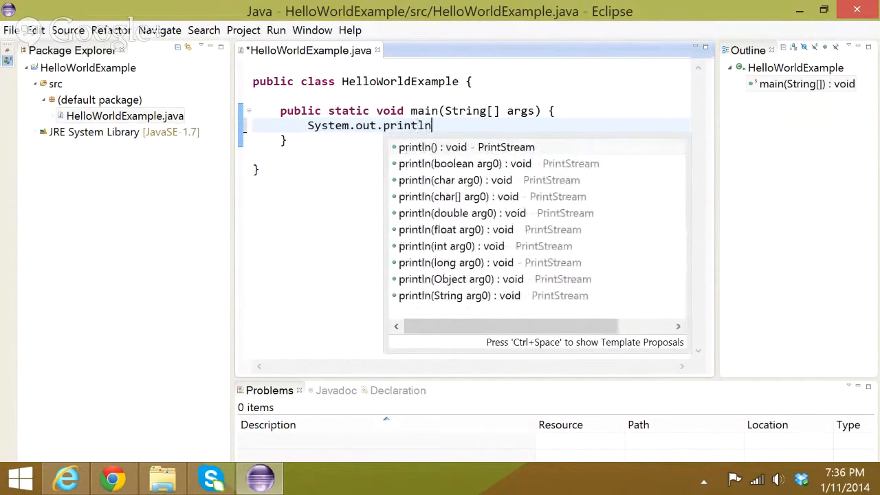
pyautogui.click(454, 147)
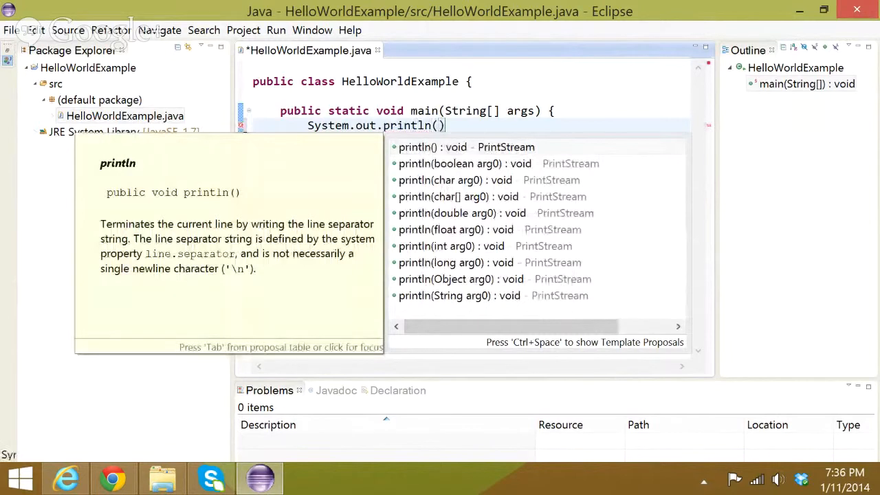
pyautogui.write('"Hello Woe')
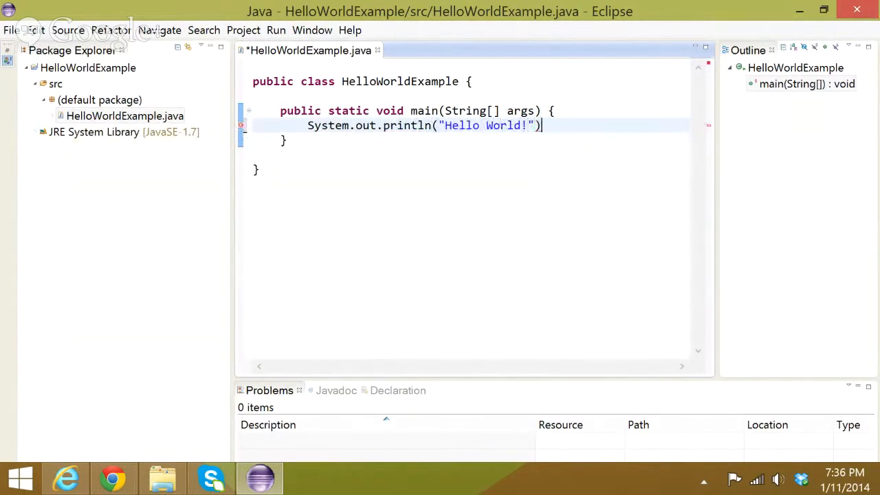
pyautogui.write(';')
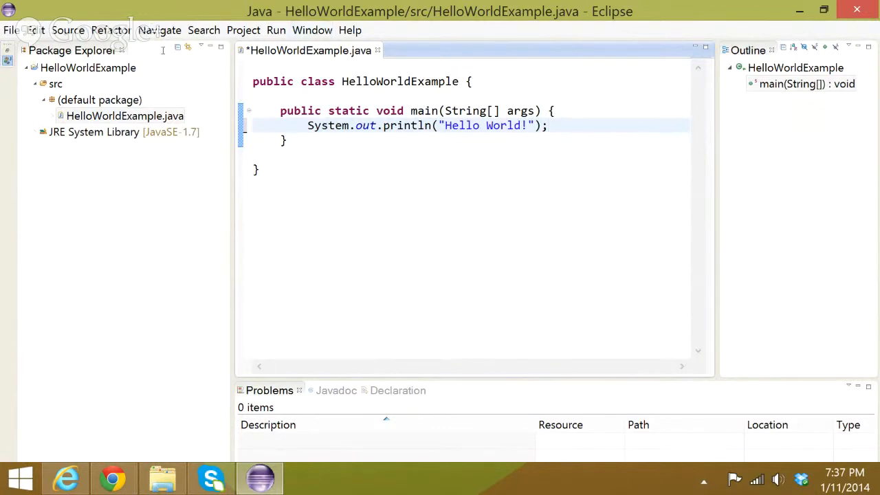
pyautogui.click(275, 30)
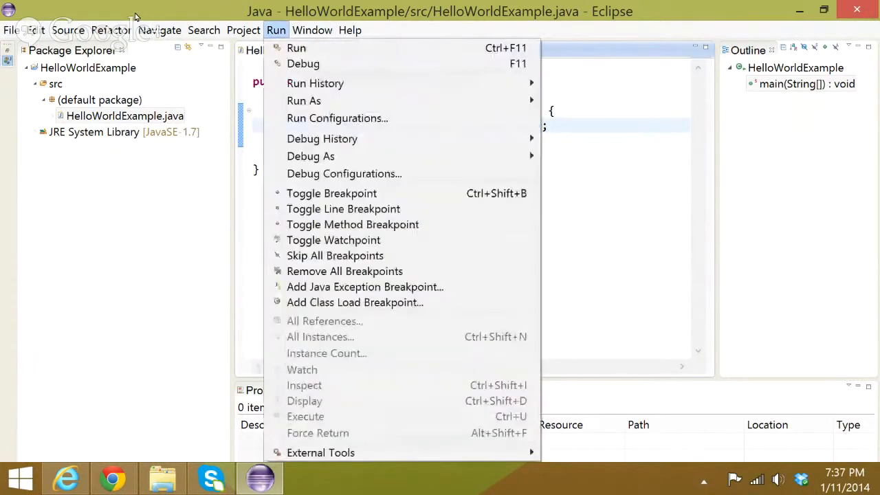